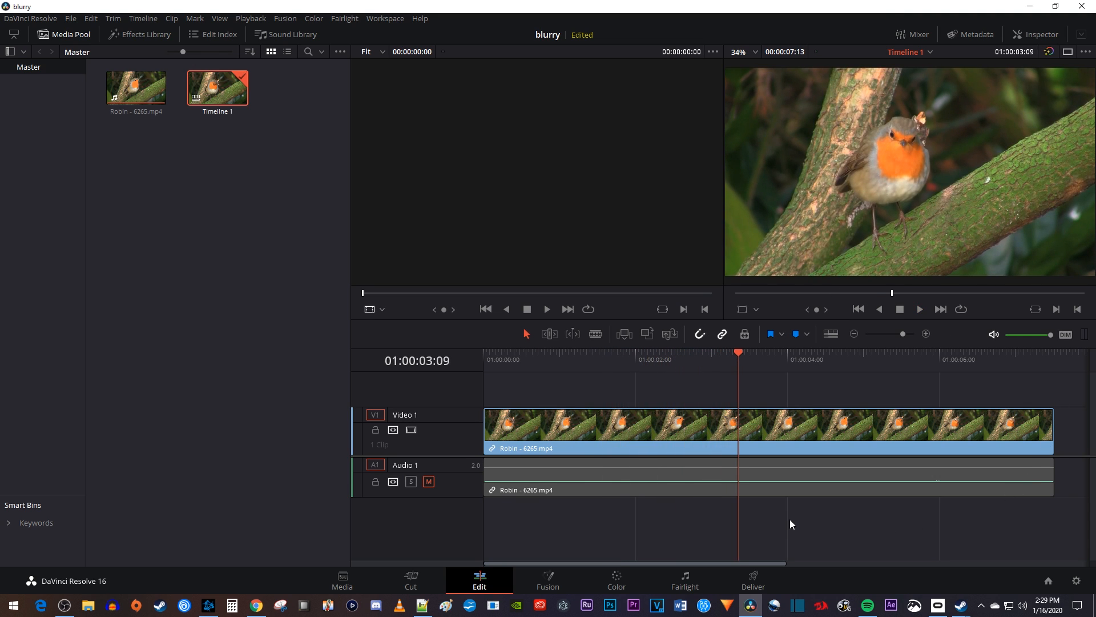
mouse_move(145, 35)
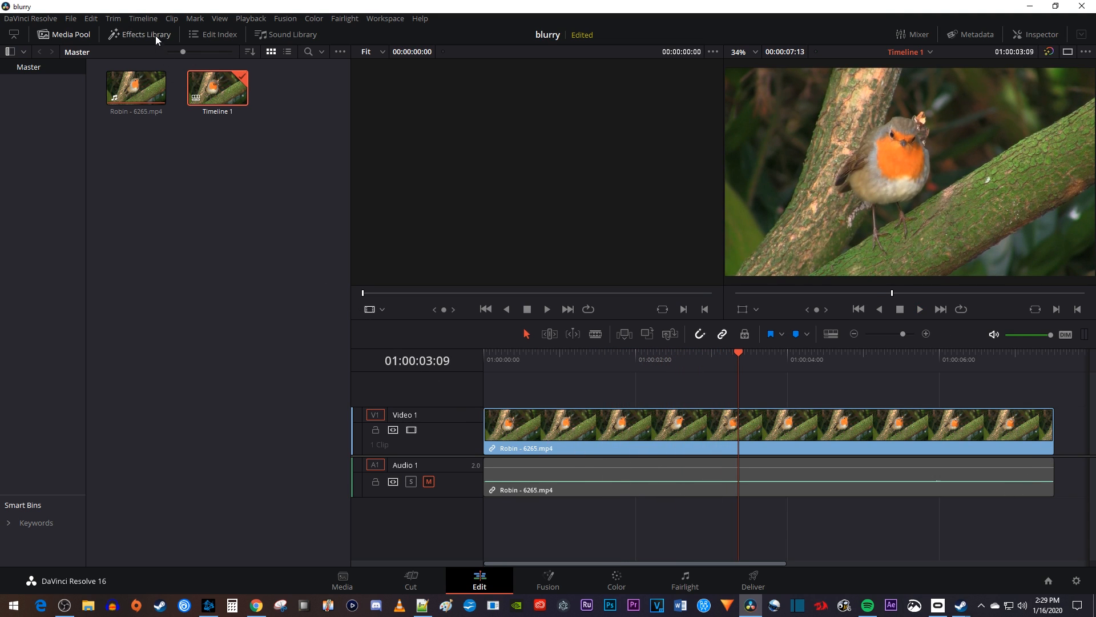
Step: Reveal the Effects Library's Toolbox categories to reach the video transitions
click(139, 34)
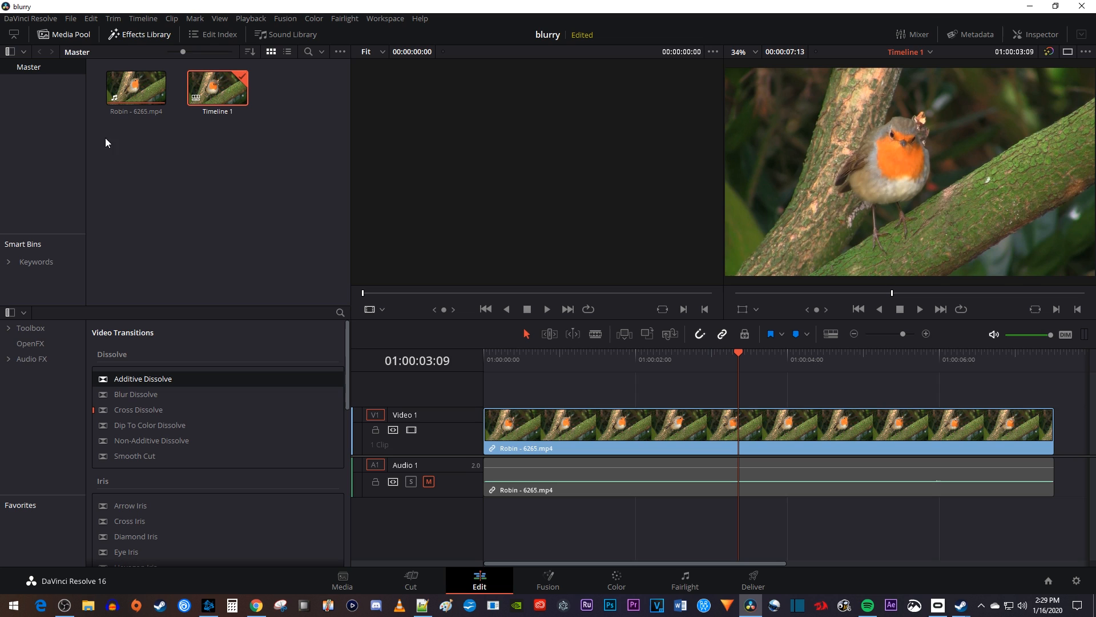
click(30, 327)
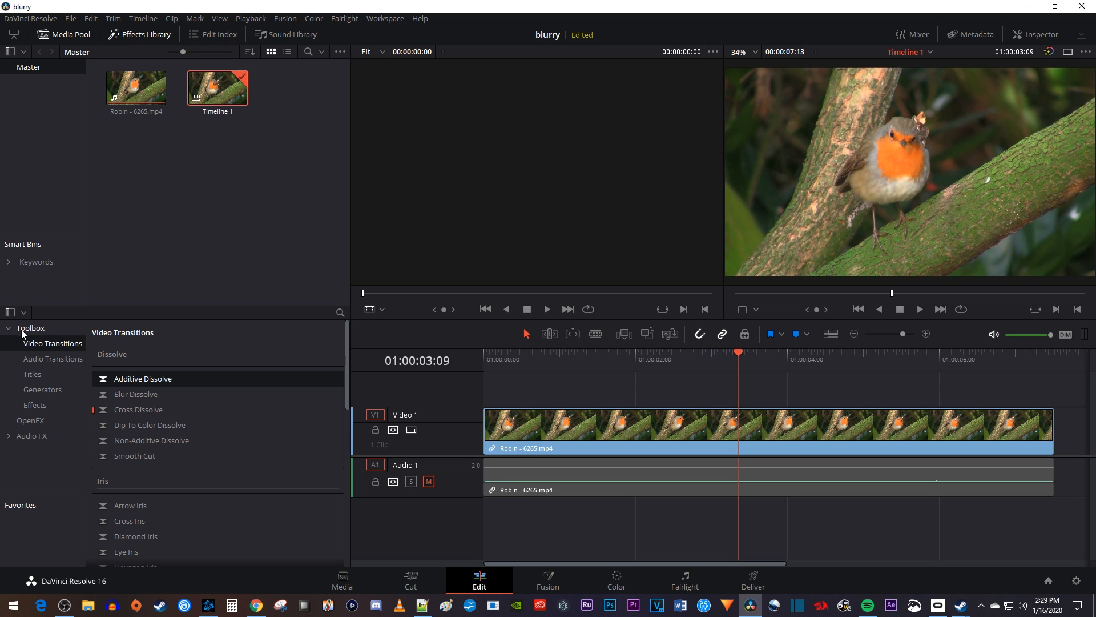
mouse_move(50, 343)
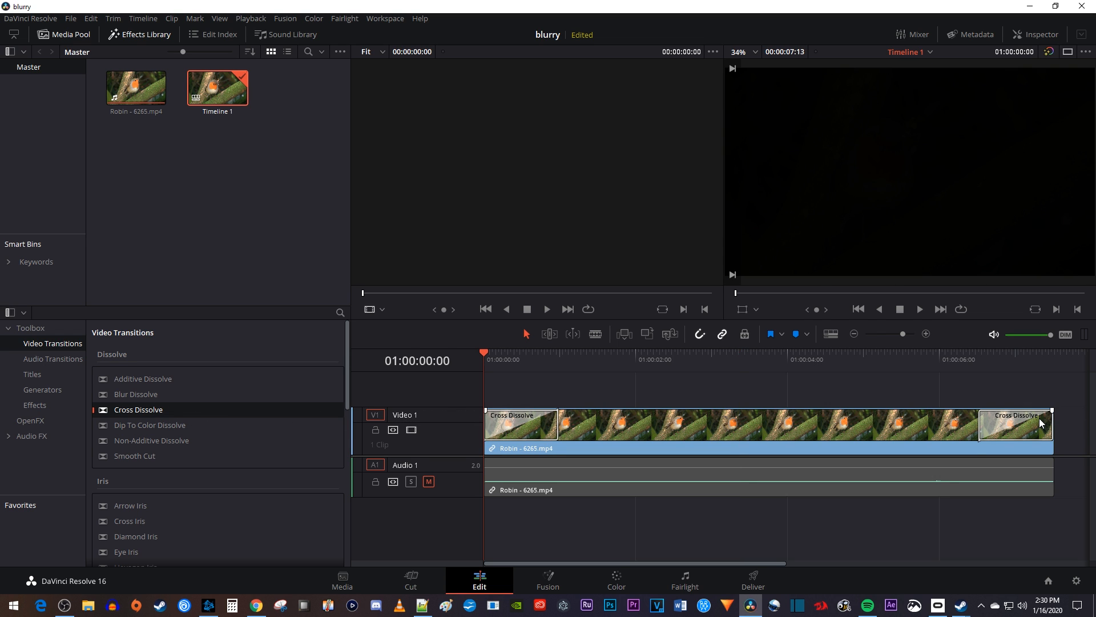
Step: Select the Cross Dissolve on the timeline to extend its duration
click(581, 353)
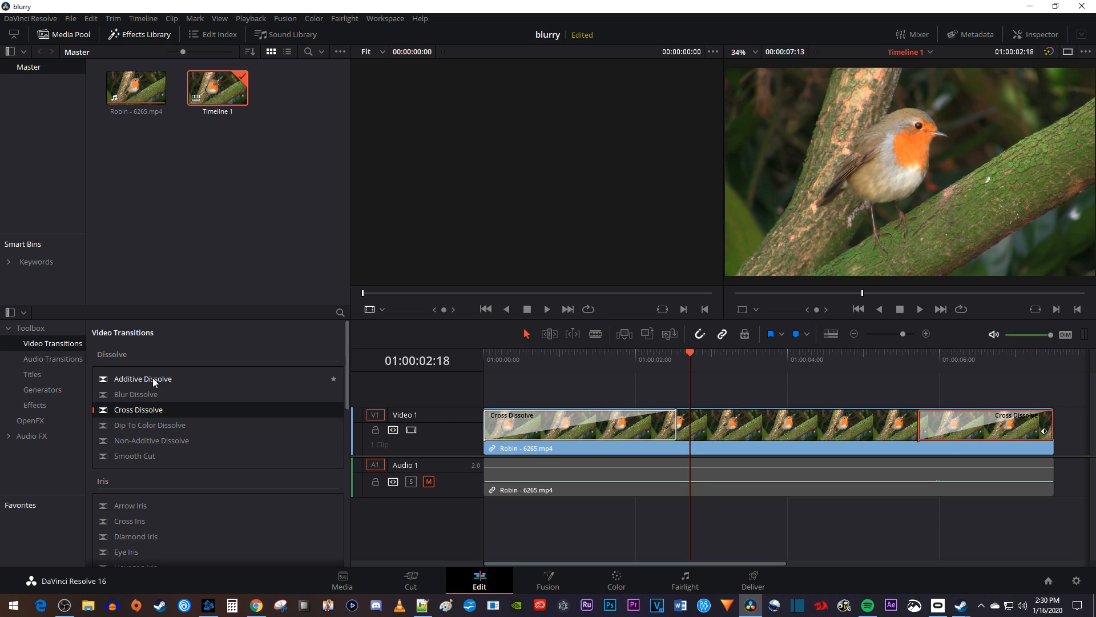
mouse_move(207, 388)
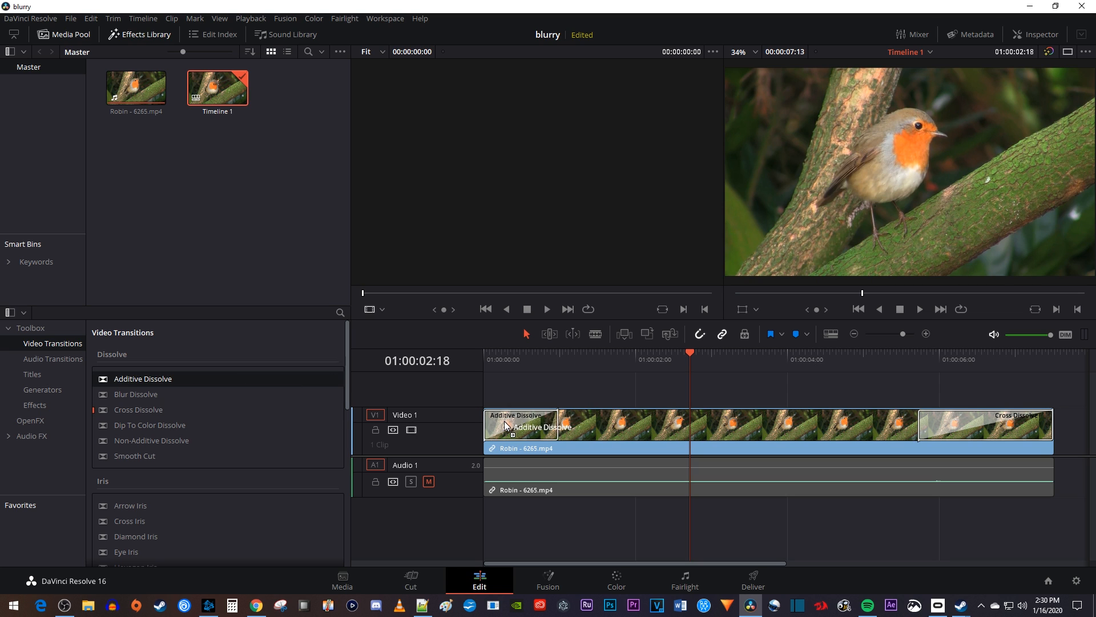
mouse_move(561, 429)
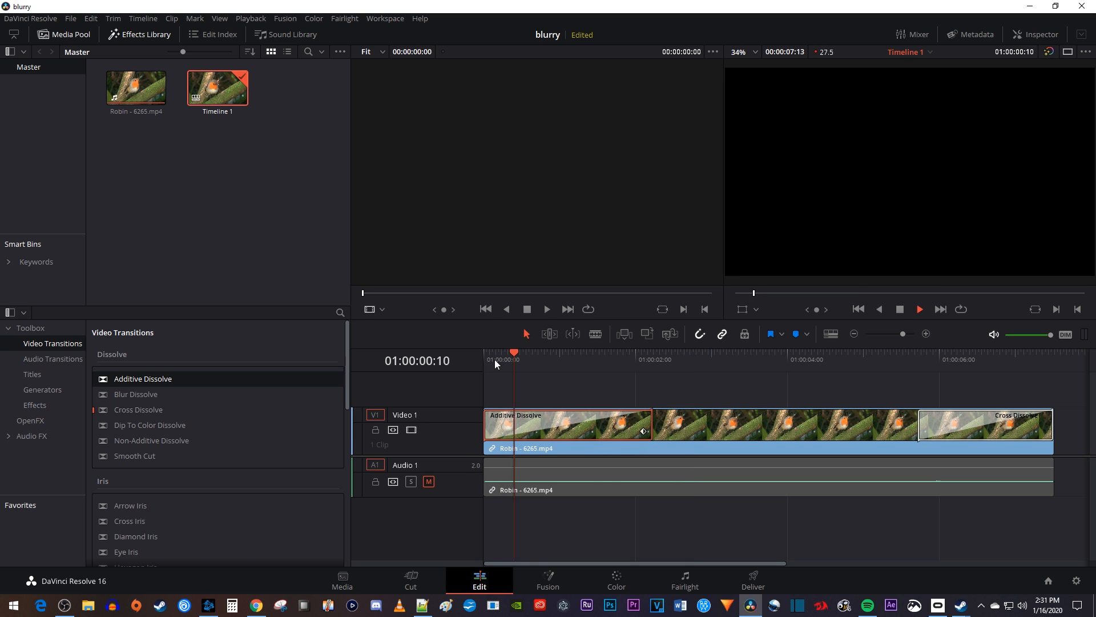
Step: Replay the robin clip from its start to review the longer additive dissolve
click(666, 358)
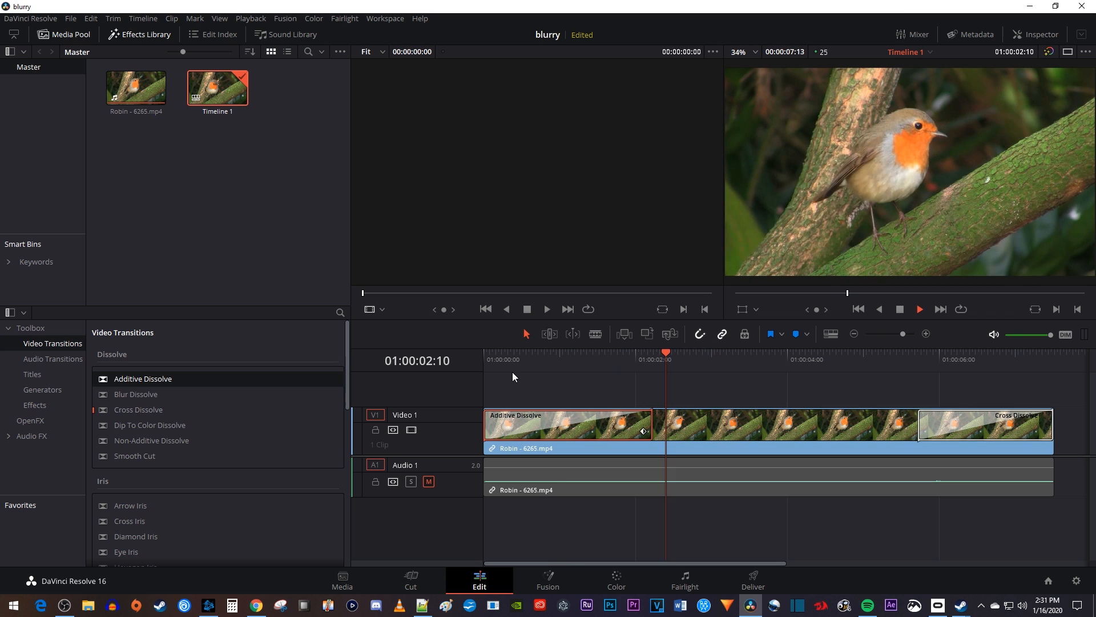
click(516, 359)
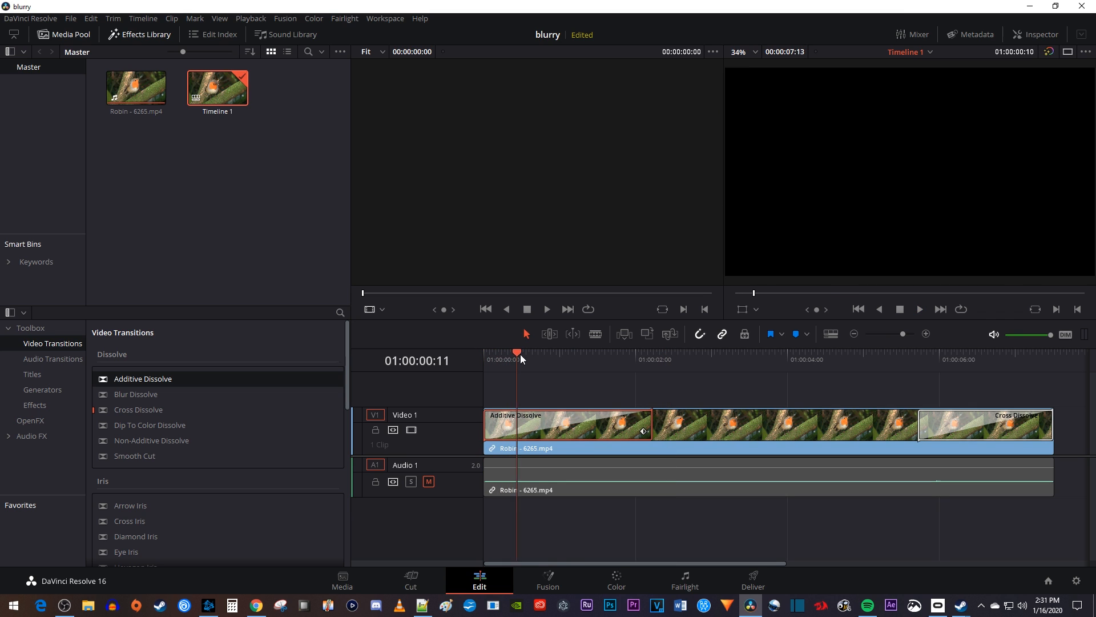